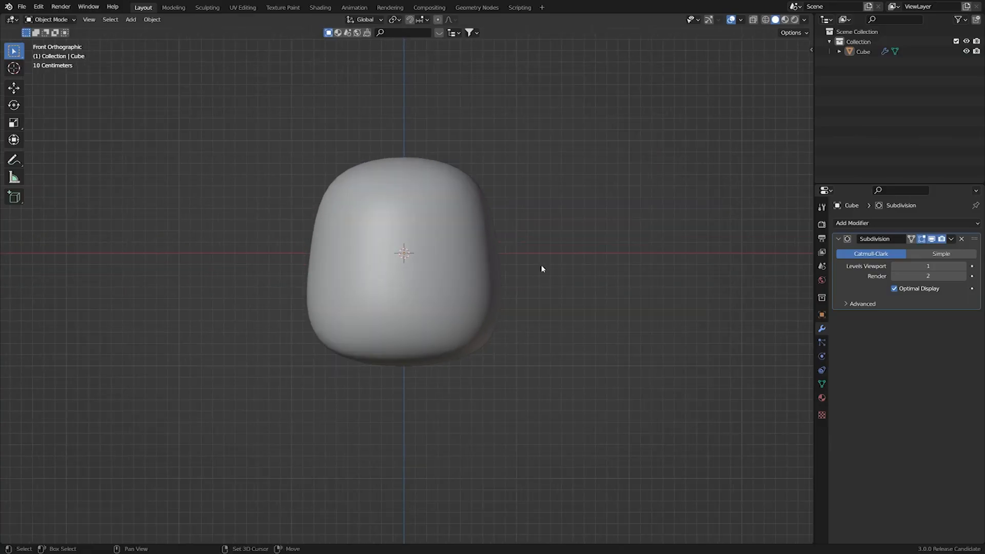
Add a Subdivision Surface modifier to the default cube with Levels Viewport 1.
{"action": "left_click", "coordinate": [852, 224]}
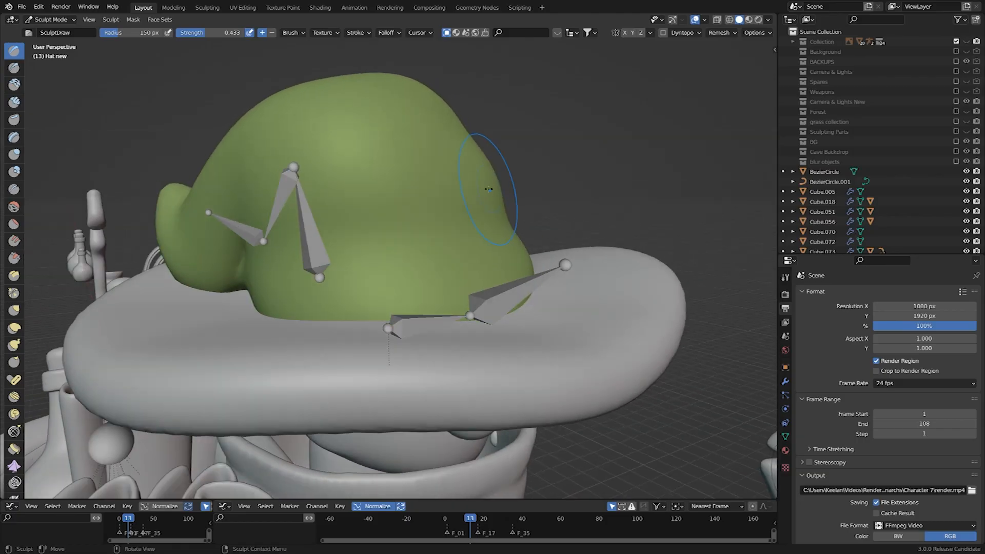
Sculpt the wizard's green hat with the Draw brush.
{"action": "left_click_drag", "start_coordinate": [490, 188], "coordinate": [433, 201]}
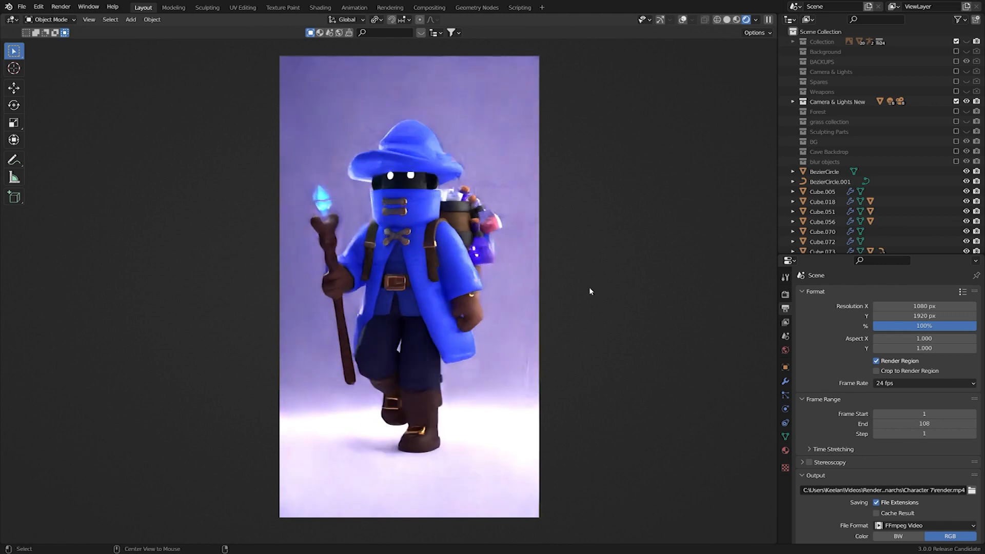
Switch to the Animation workspace to show walk-cycle keyframes beside the wizard render.
{"action": "left_click", "coordinate": [354, 7]}
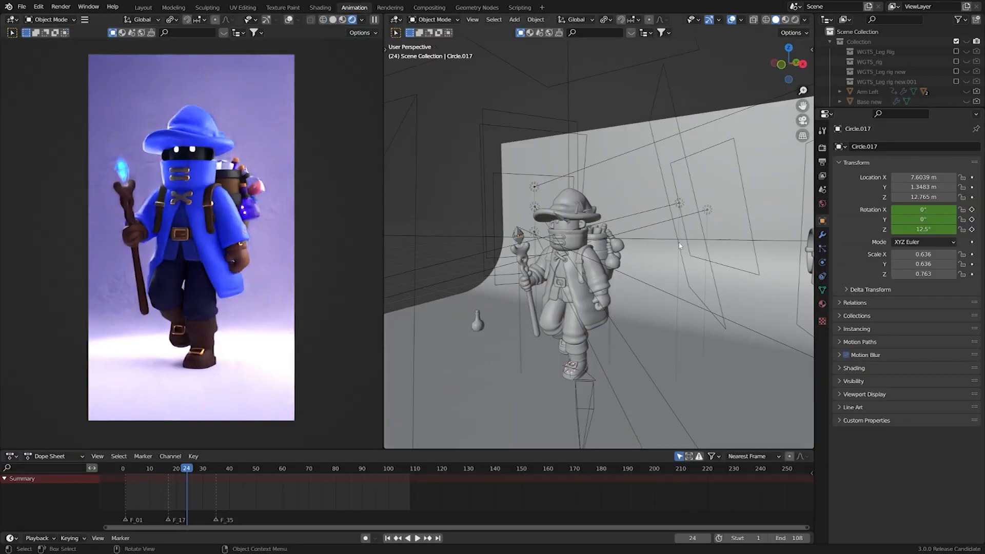
{"action": "left_click", "coordinate": [23, 6]}
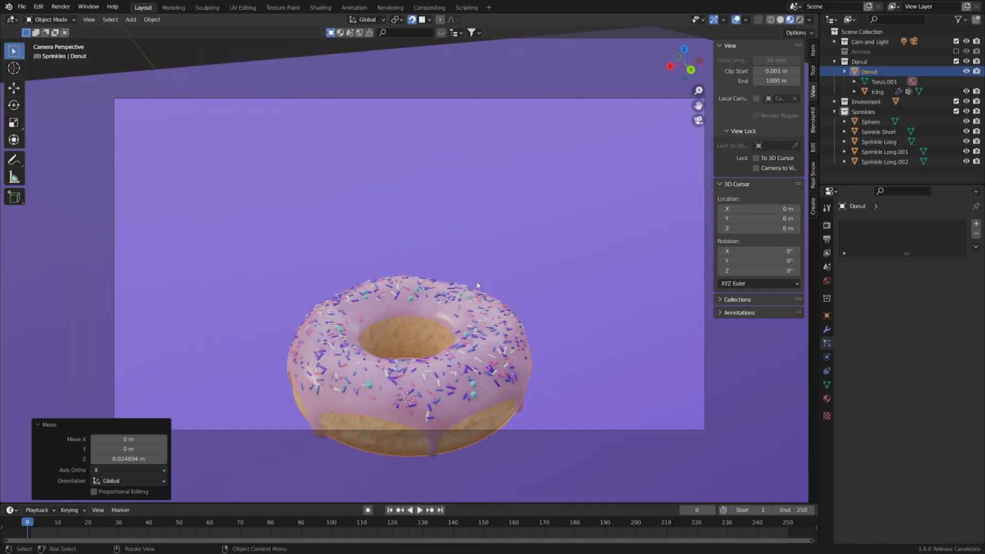
Enable Camera to View lock and reposition the camera to centre the donut.
{"action": "left_click", "coordinate": [756, 169]}
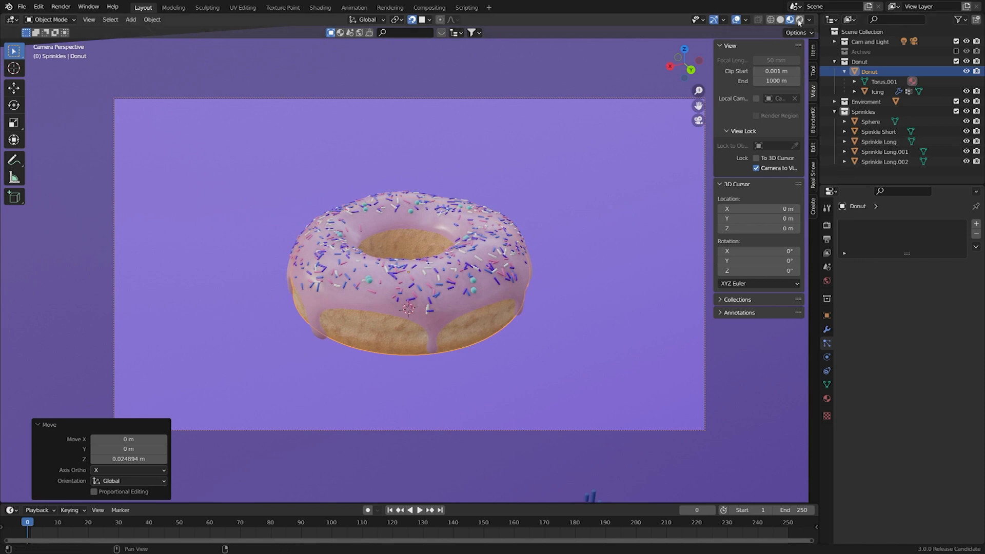
{"action": "left_click", "coordinate": [792, 20]}
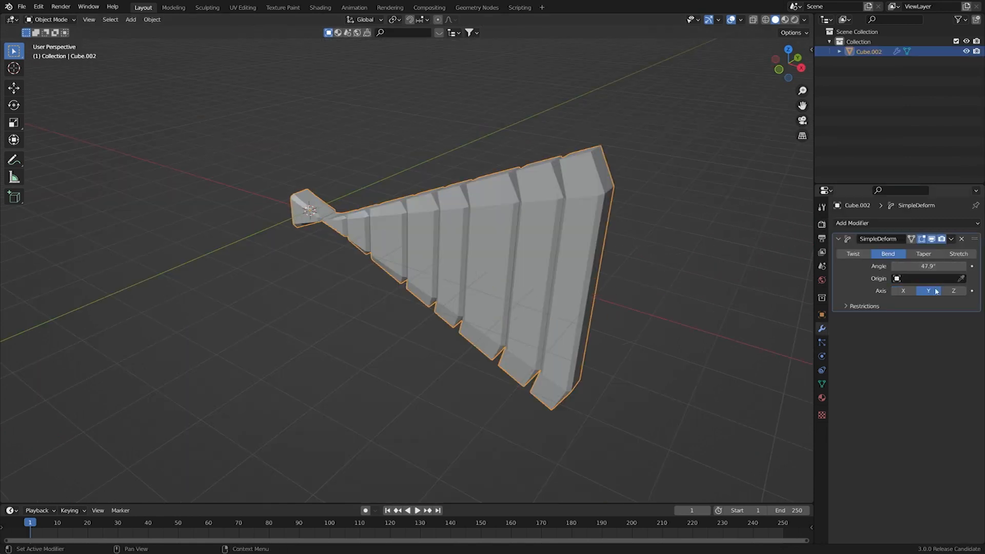
Set the Simple Deform Bend angle to 185° around the Z axis.
{"action": "left_click", "coordinate": [952, 291]}
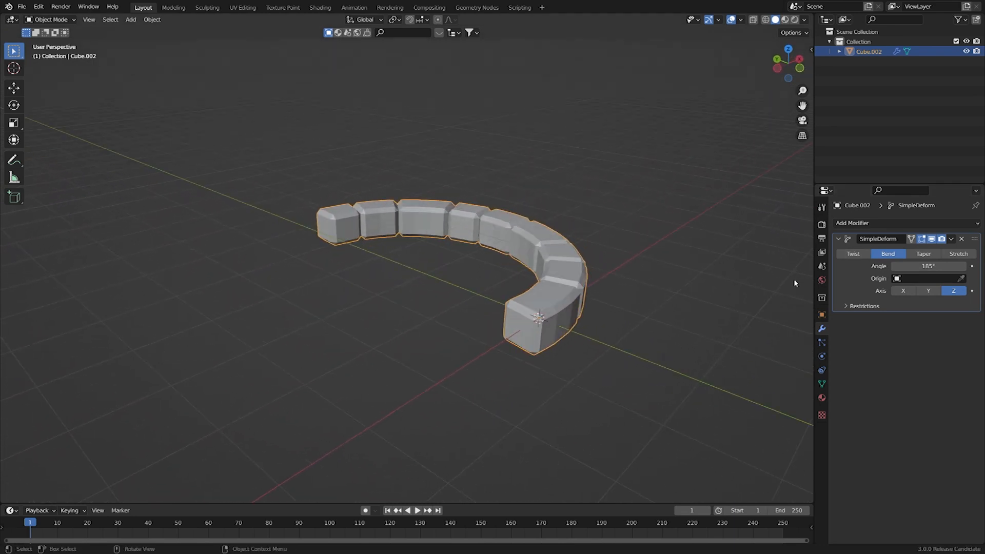
{"action": "left_click_drag", "start_coordinate": [924, 266], "coordinate": [954, 266]}
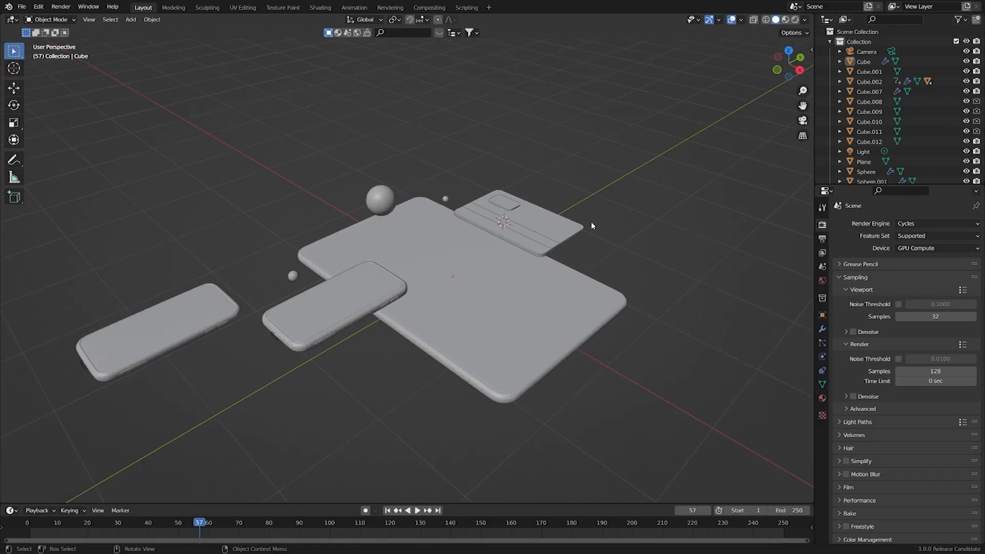
Tilt the three phones within the camera frame and set the render engine to Eevee.
{"action": "left_click_drag", "start_coordinate": [591, 226], "coordinate": [473, 247]}
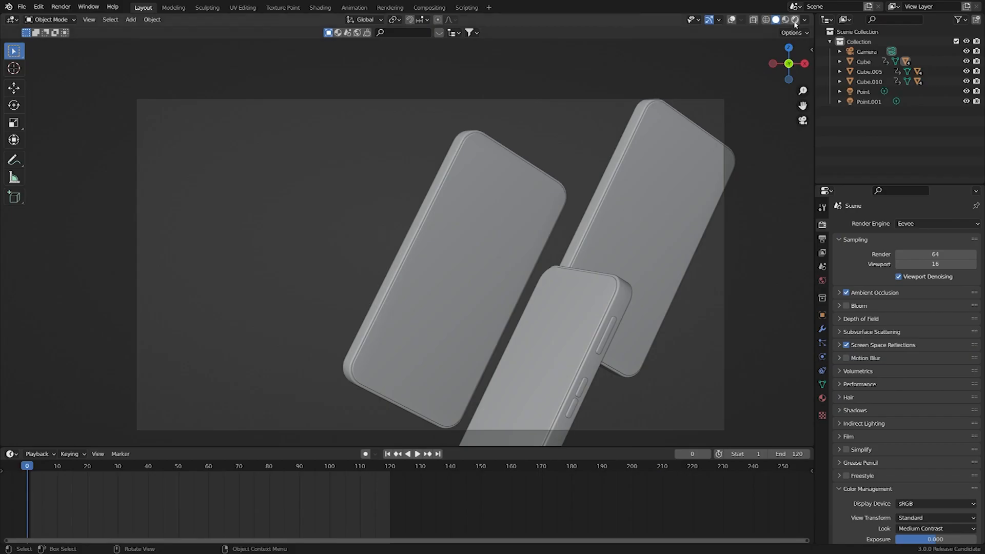
{"action": "left_click", "coordinate": [795, 20]}
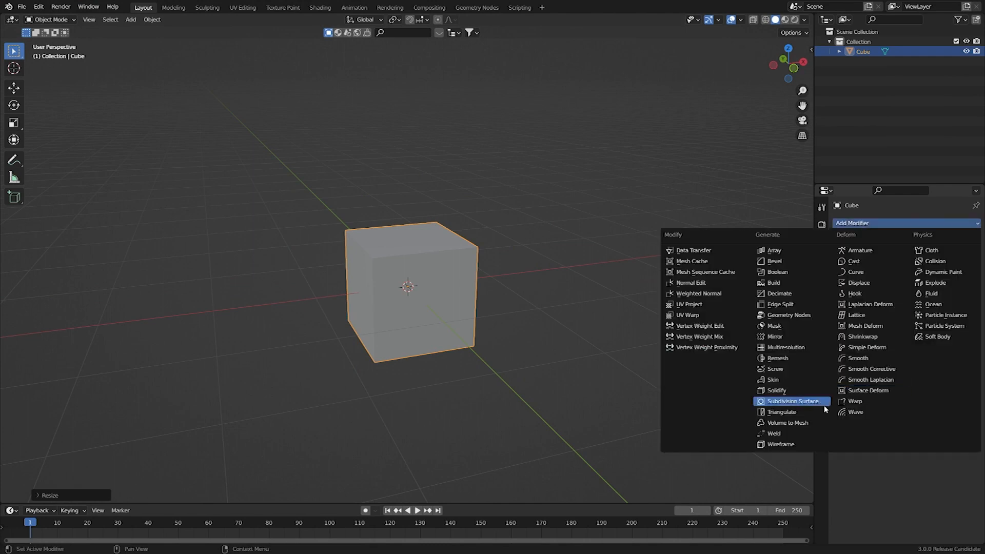
Extrude a vertex skeleton into an arm with fingers, adding Skin and Subdivision modifiers.
{"action": "left_click", "coordinate": [792, 401]}
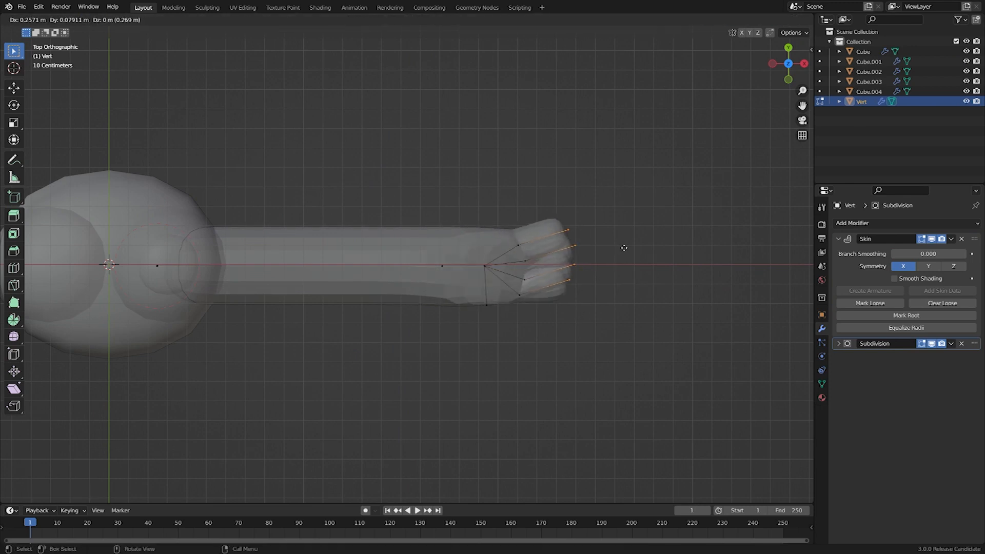
{"action": "key", "text": "s"}
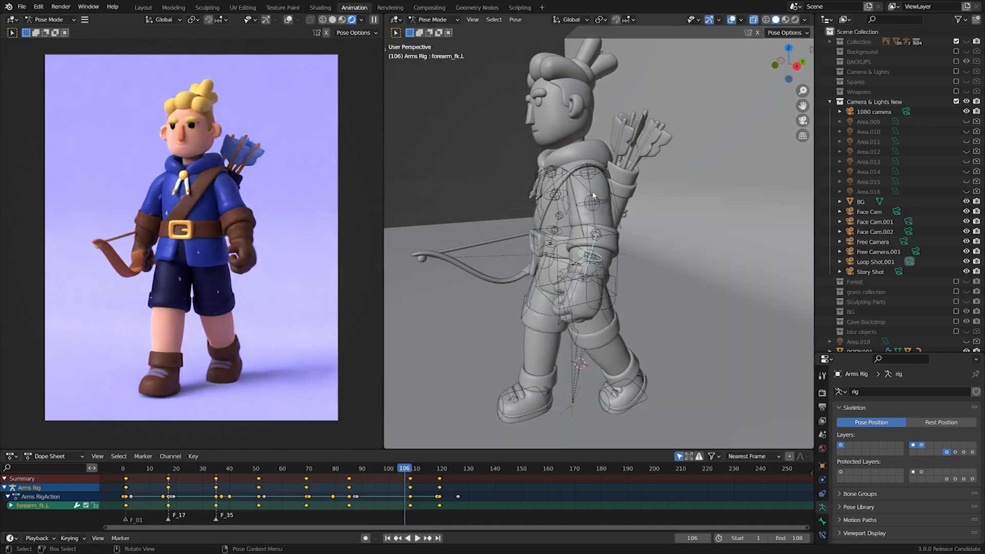
Model the tapered tube beside the archer's backpack, then return to Object Mode.
{"action": "left_click", "coordinate": [143, 6]}
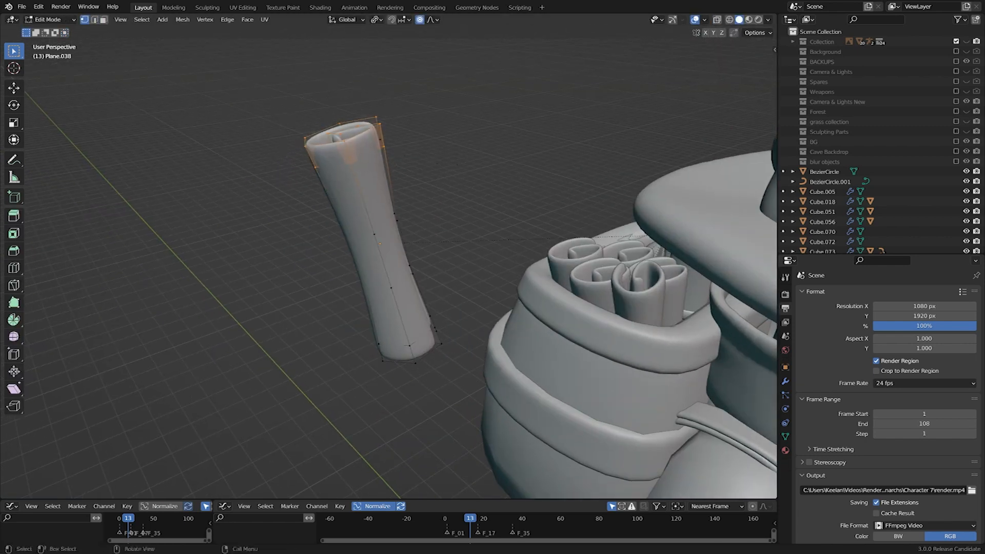
{"action": "key", "text": "Tab"}
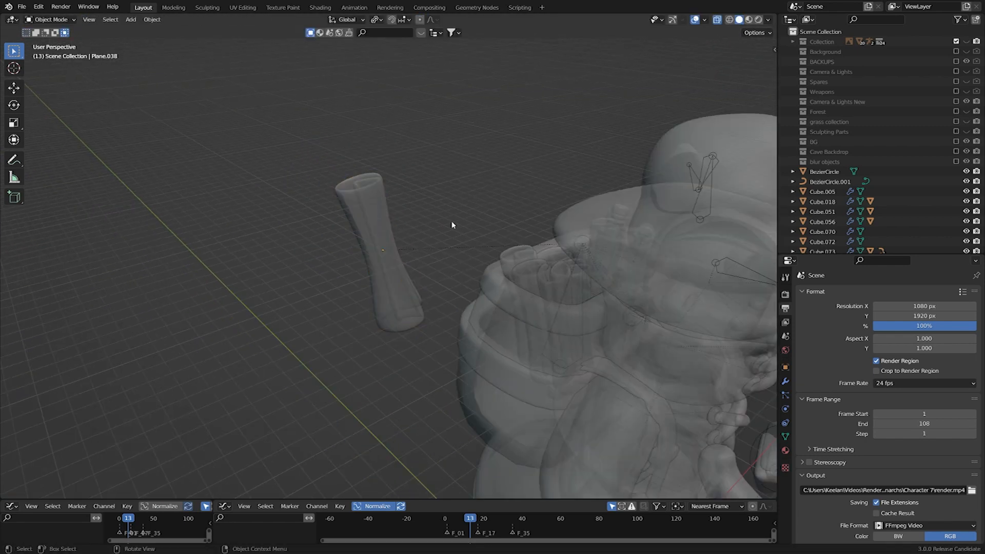